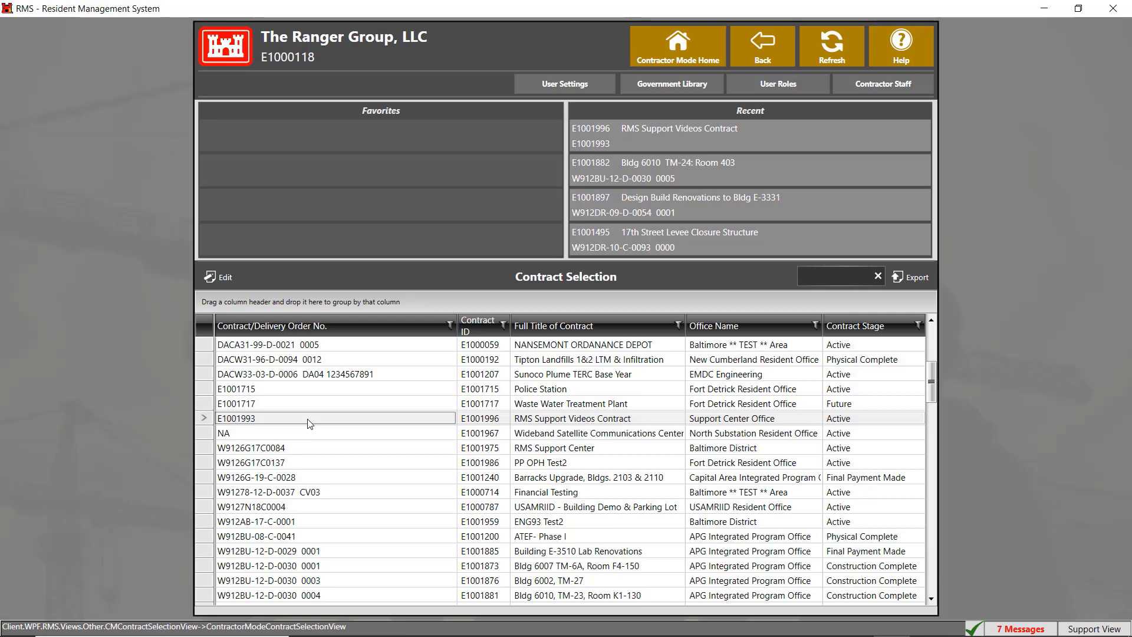
- Open contract E1001993, RMS Support Videos Contract, from Contract Selection
click(311, 418)
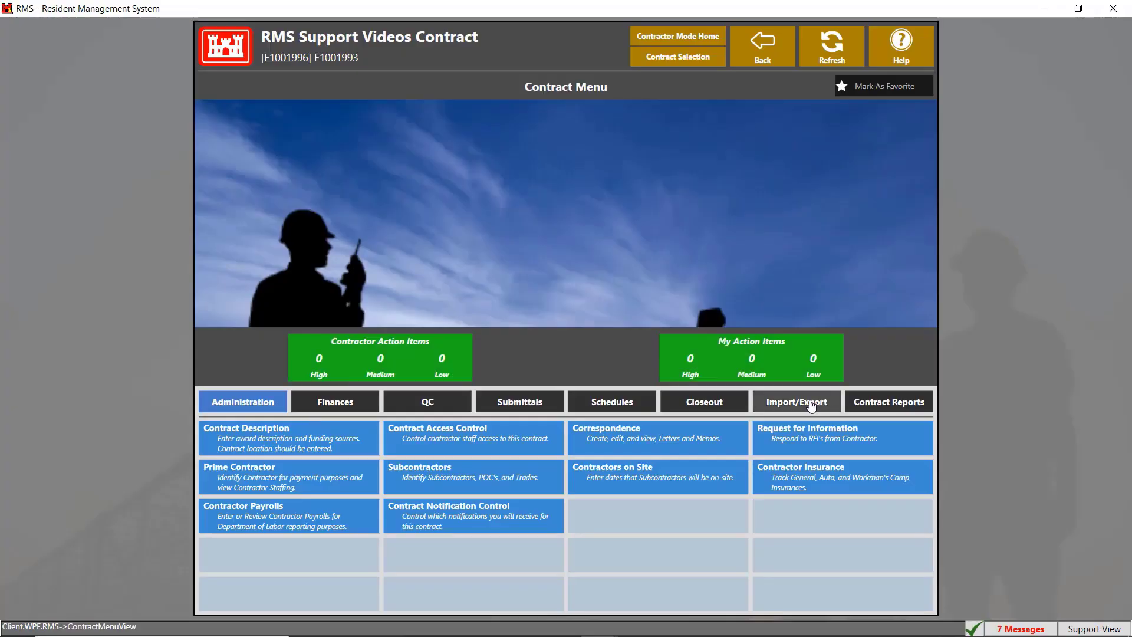
- Go to Import/Export and open the Document Package Export page
click(794, 402)
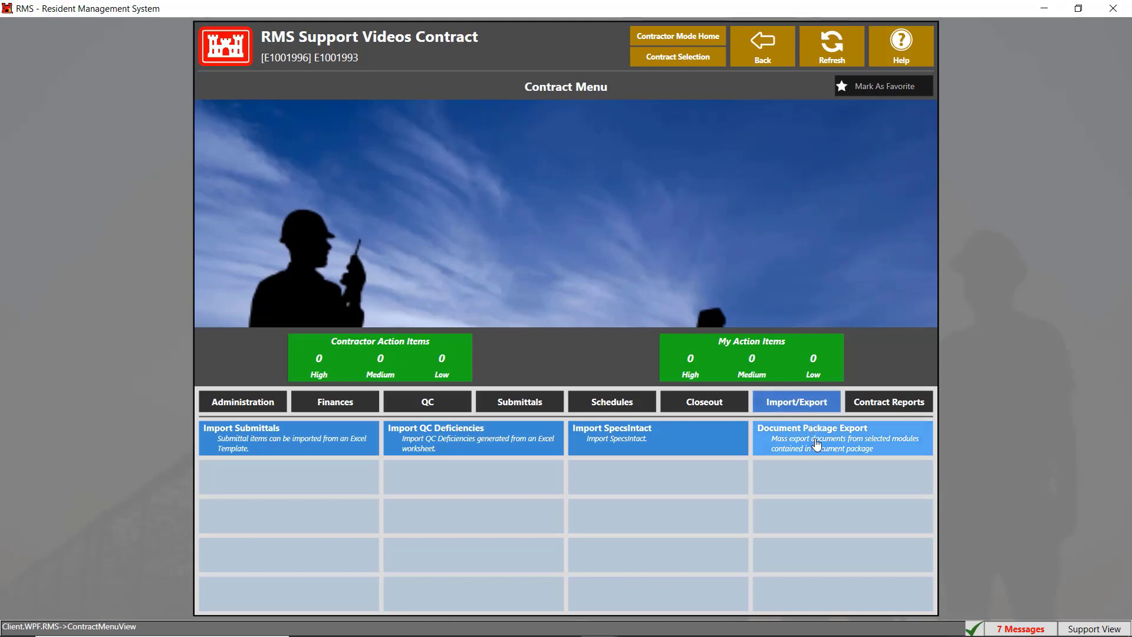
click(812, 428)
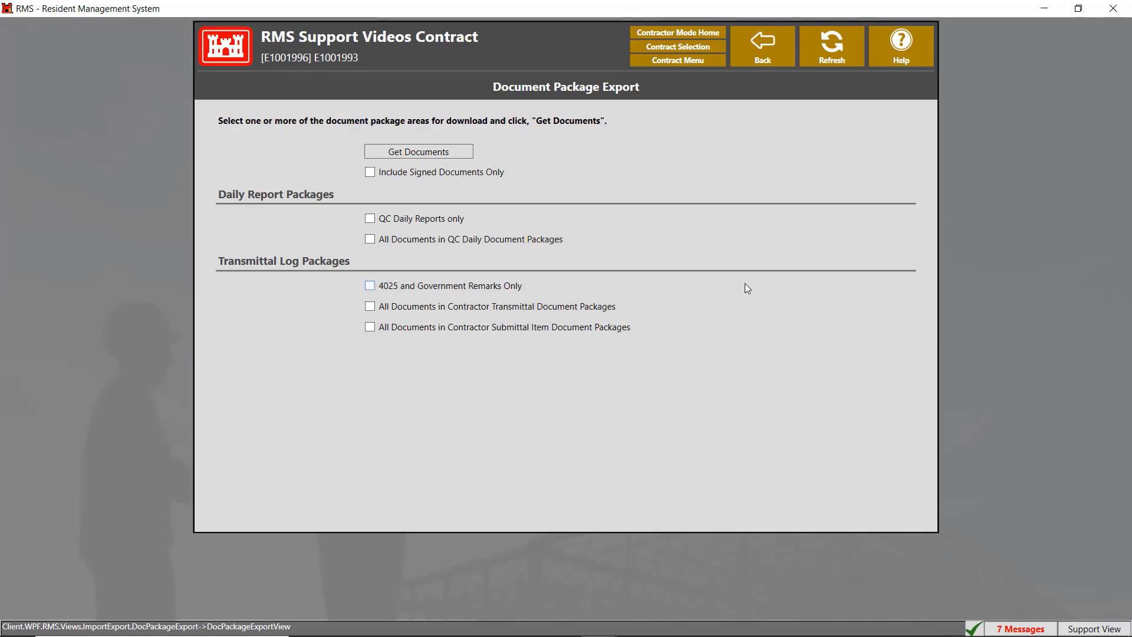
- Choose signed documents only and QC Daily Reports only, then request the documents
click(371, 172)
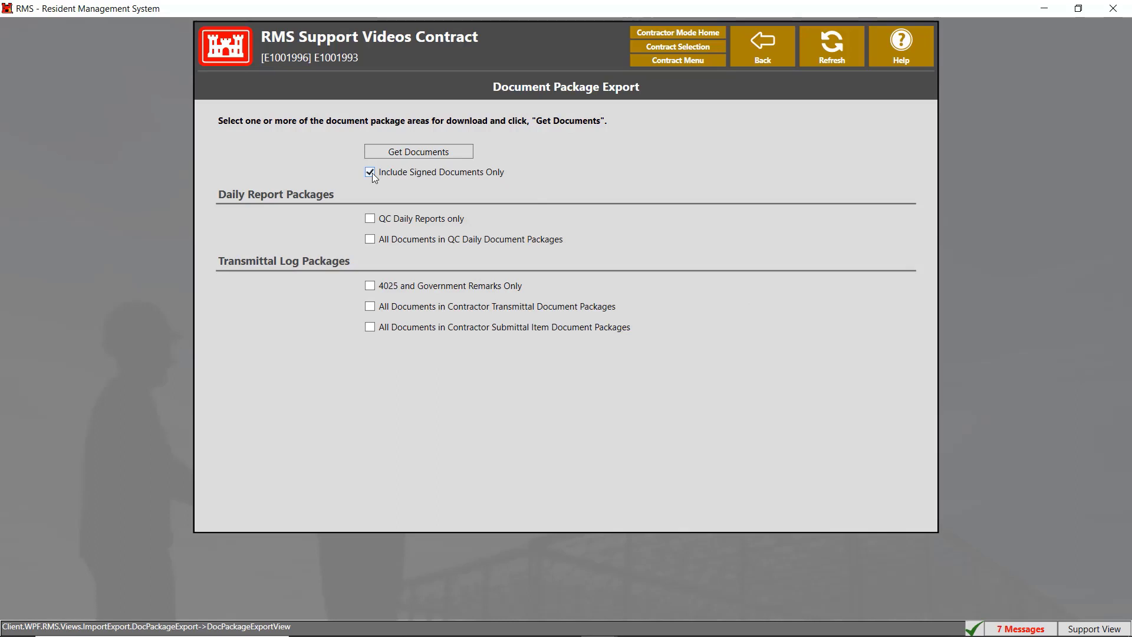
click(370, 218)
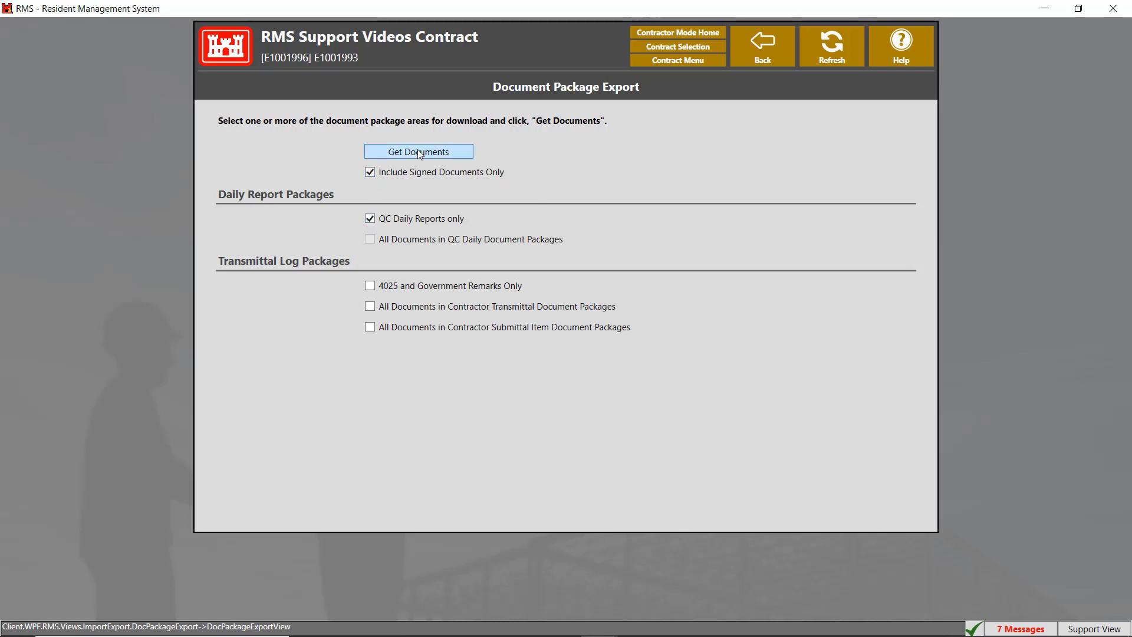
click(419, 152)
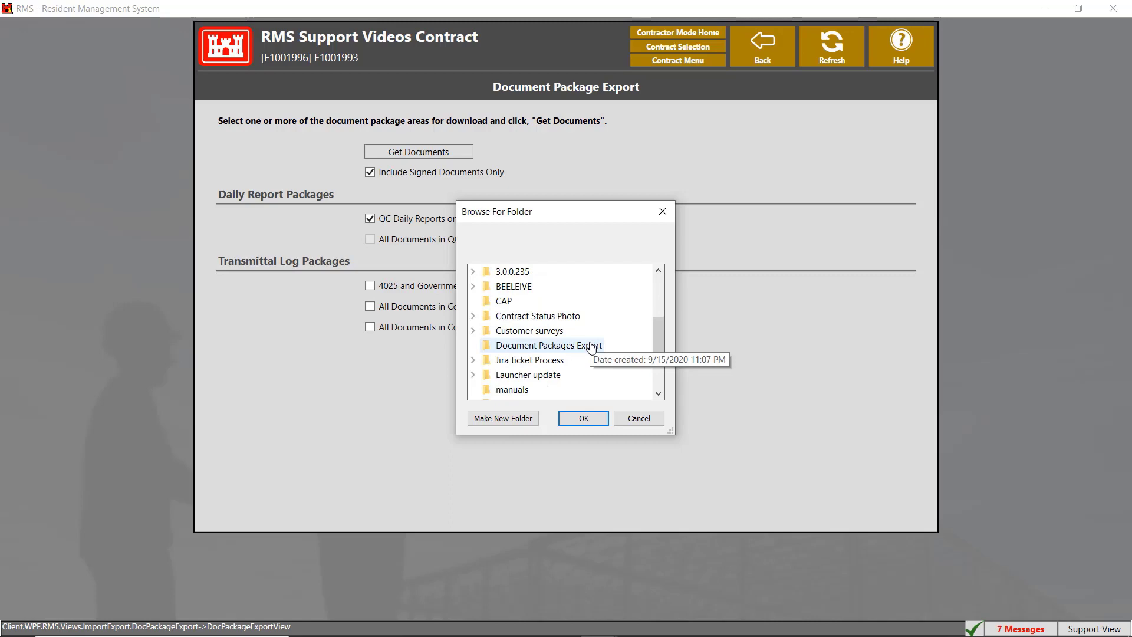
- Export into the Desktop 'Document Packages Export' folder and dismiss the confirmation
click(582, 418)
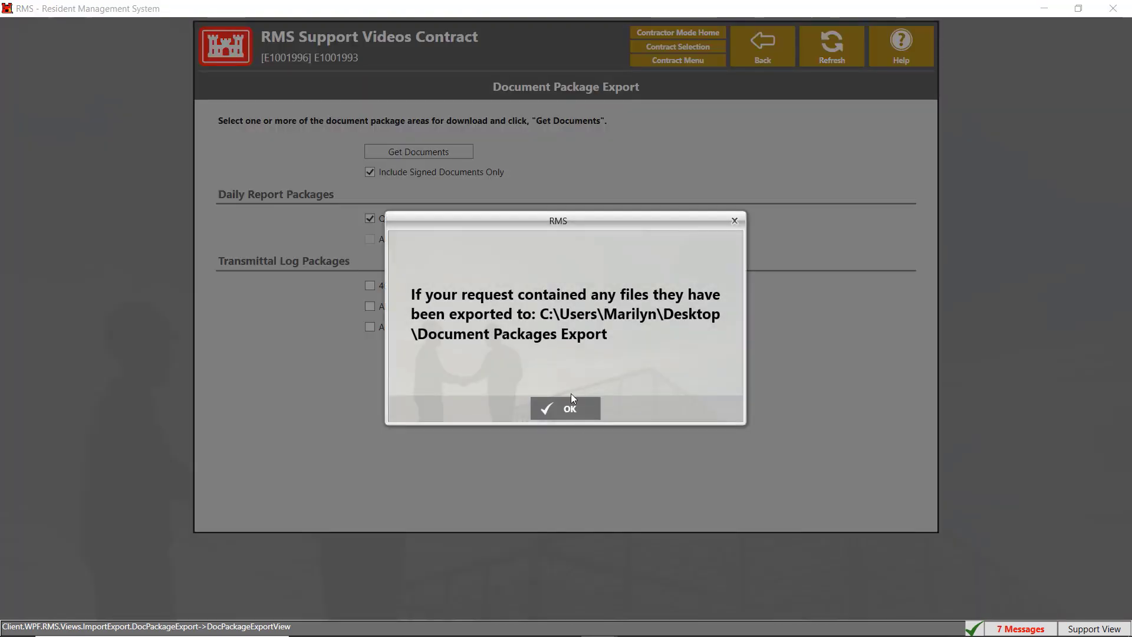
mouse_move(565, 414)
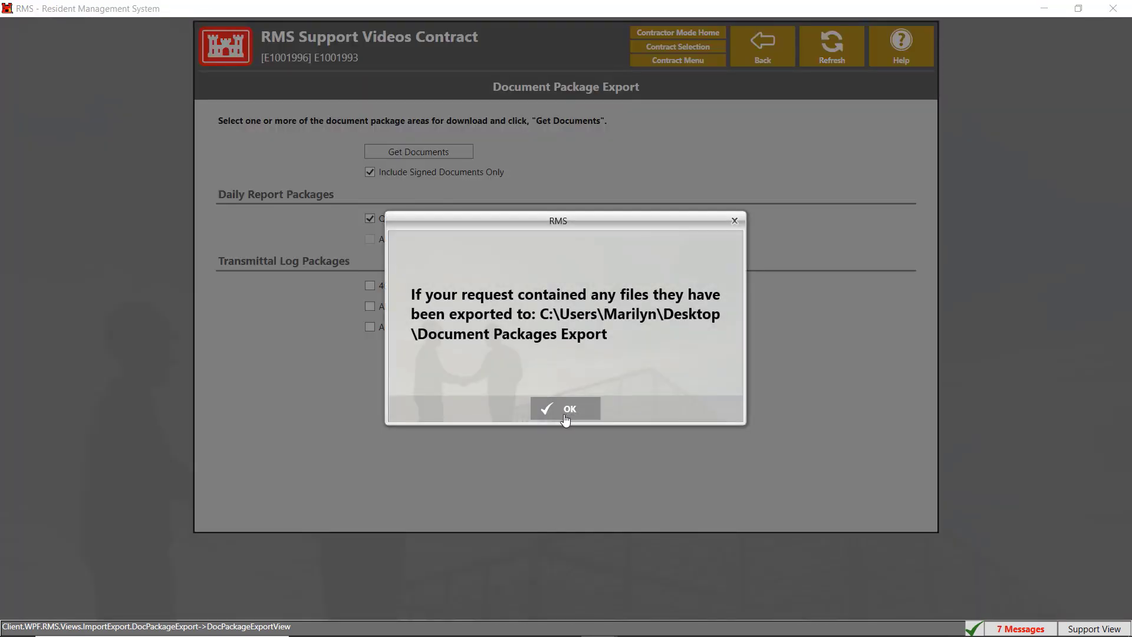
click(565, 408)
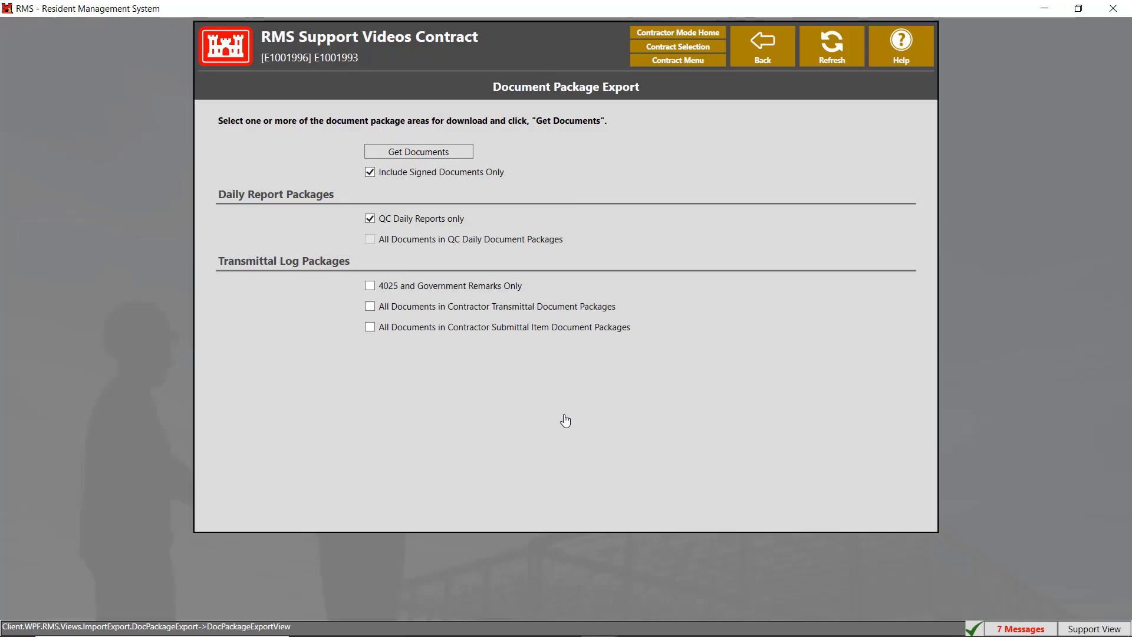